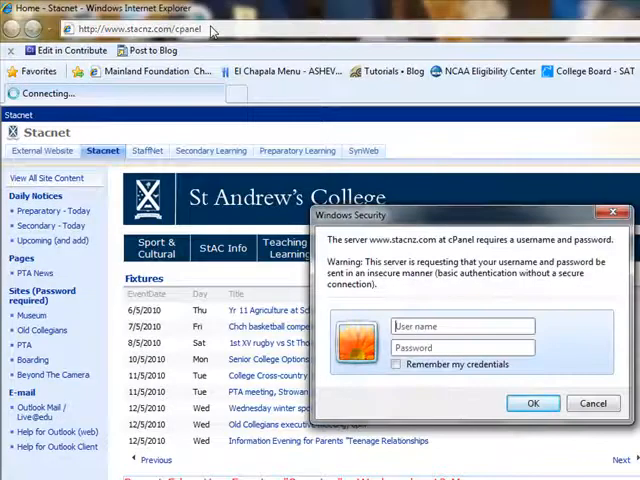
# Log in to the stacnz.com cPanel as user 'database' with its password
pyautogui.write('database')
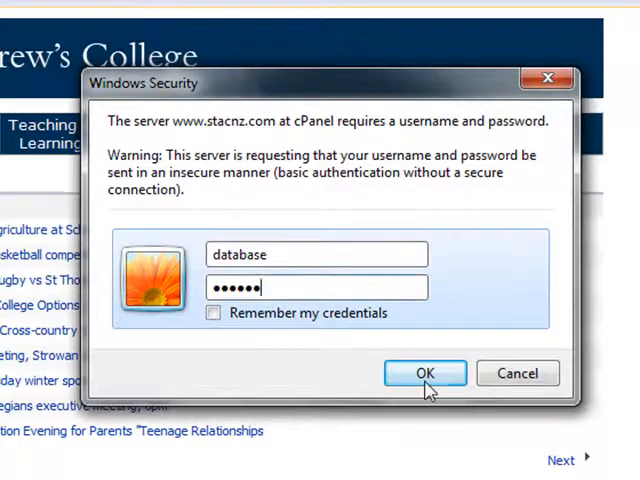
pyautogui.click(424, 373)
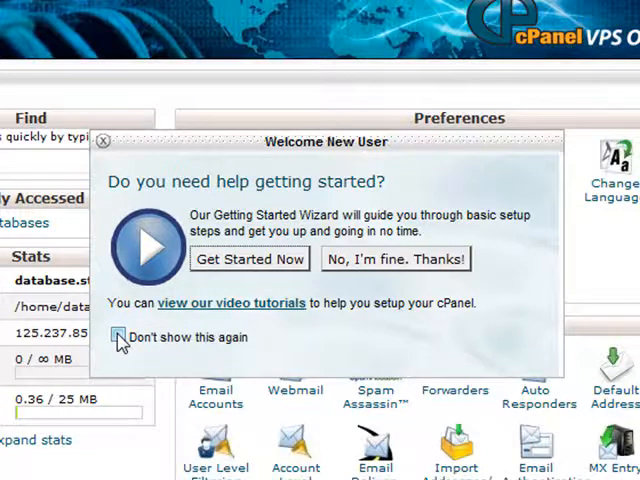
# Dismiss the Welcome New User popup permanently and scroll down to the Databases section
pyautogui.click(396, 259)
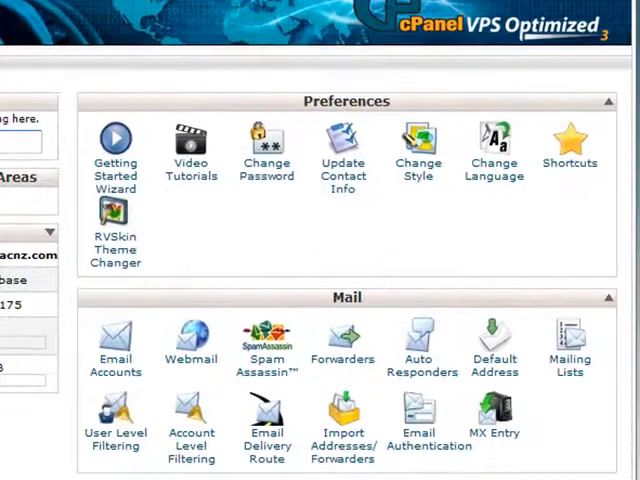
pyautogui.scroll(-3)
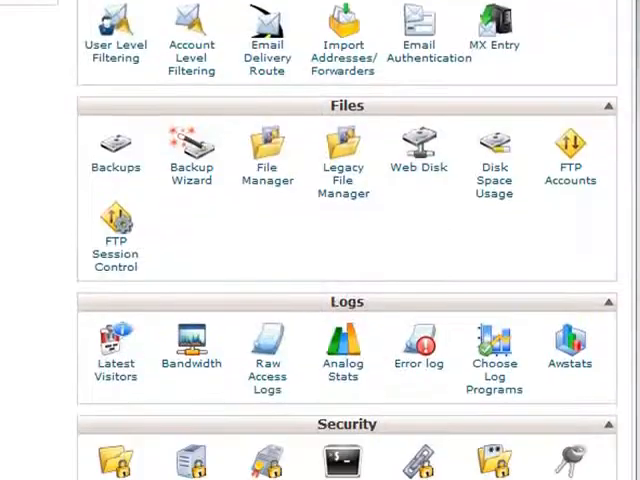
pyautogui.scroll(-3)
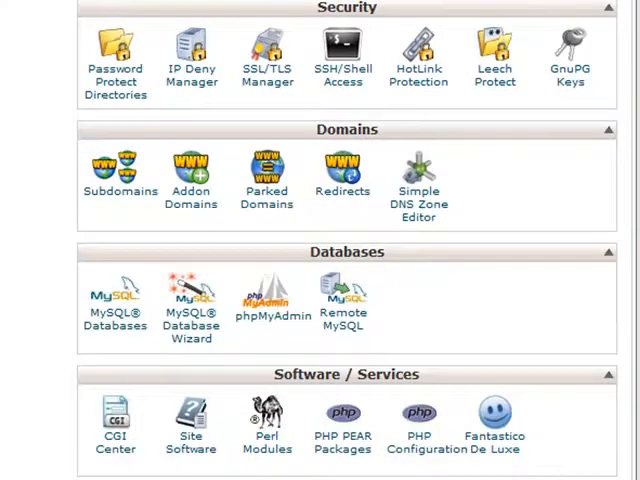
pyautogui.scroll(-3)
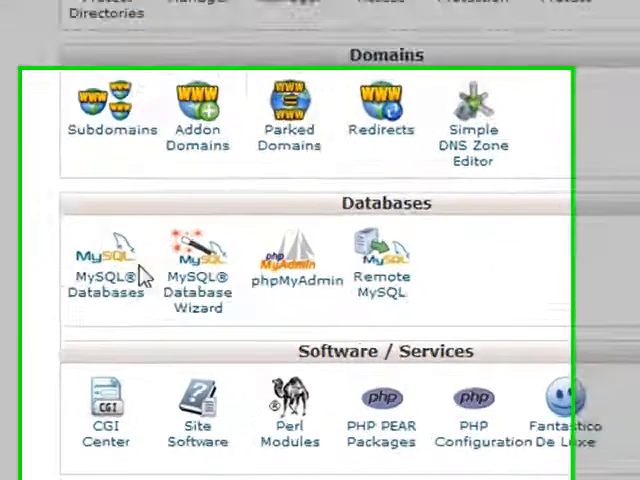
pyautogui.scroll(-3)
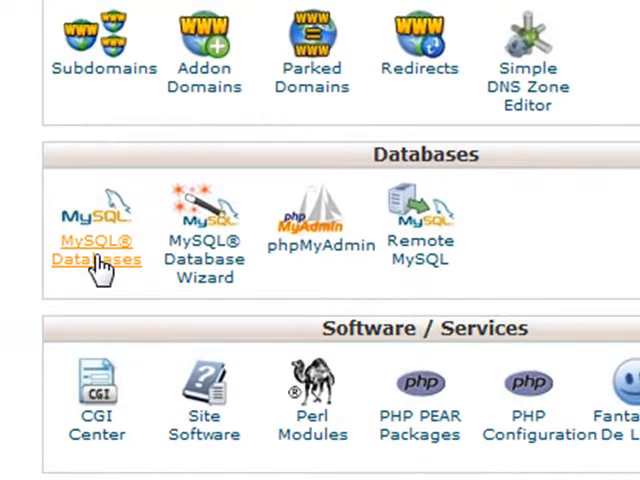
# In MySQL Databases, create a database named 'news', producing database_news
pyautogui.click(95, 250)
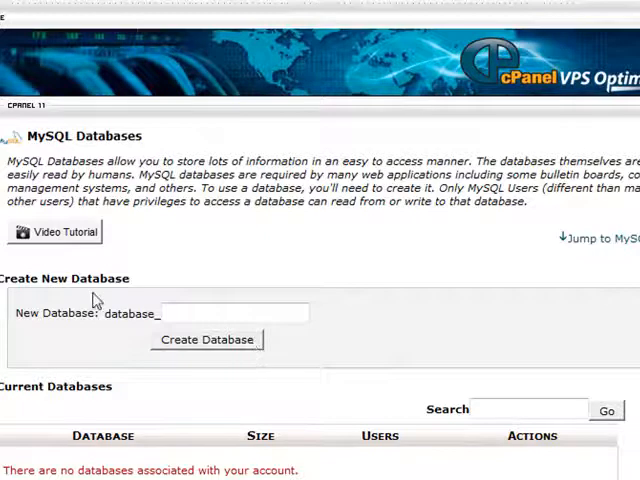
pyautogui.scroll(-3)
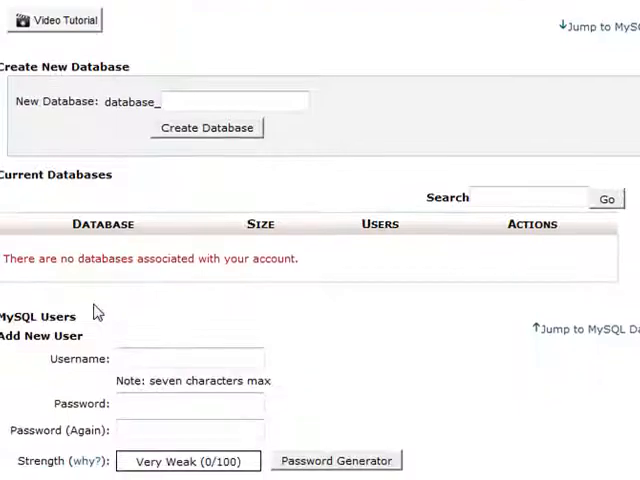
pyautogui.scroll(-3)
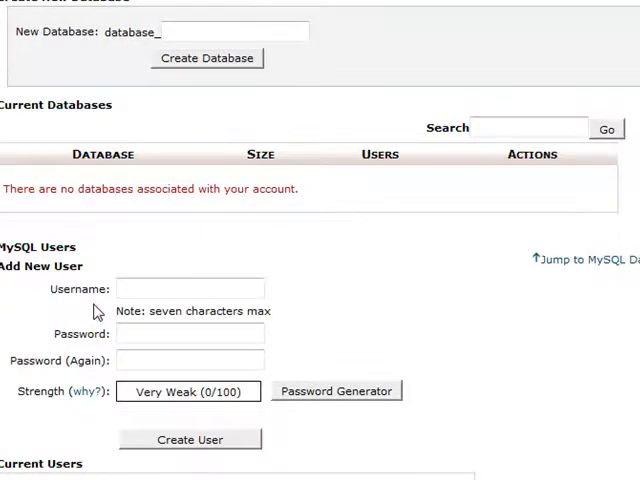
pyautogui.scroll(3)
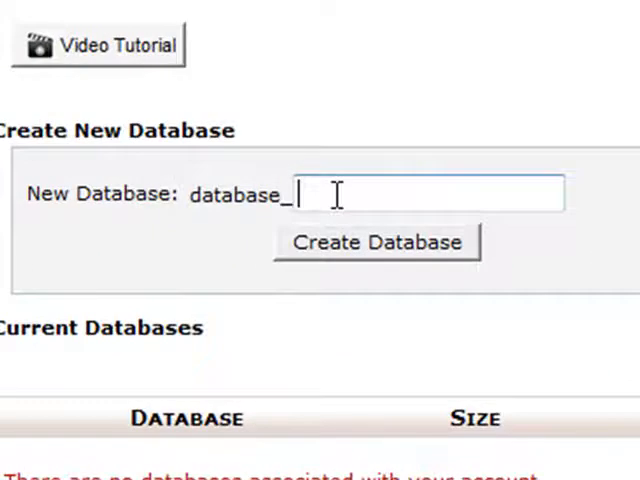
pyautogui.write('new')
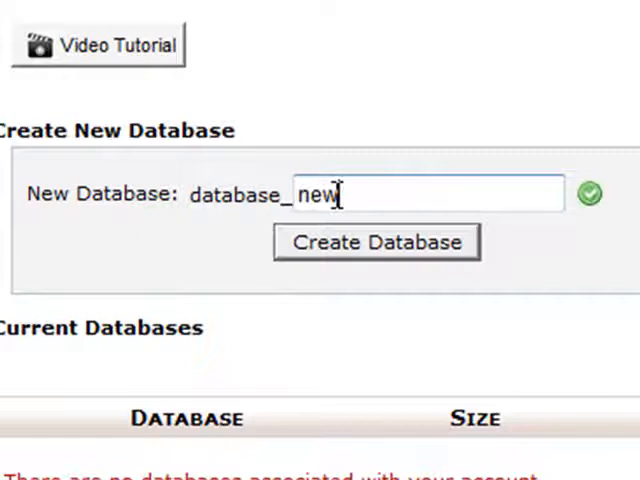
pyautogui.write('s')
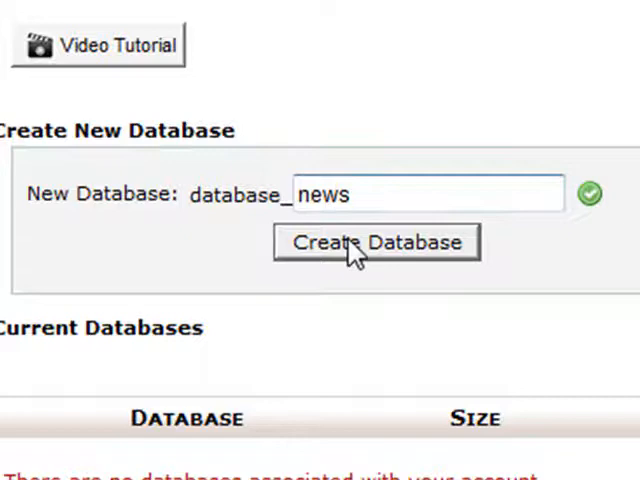
pyautogui.click(377, 242)
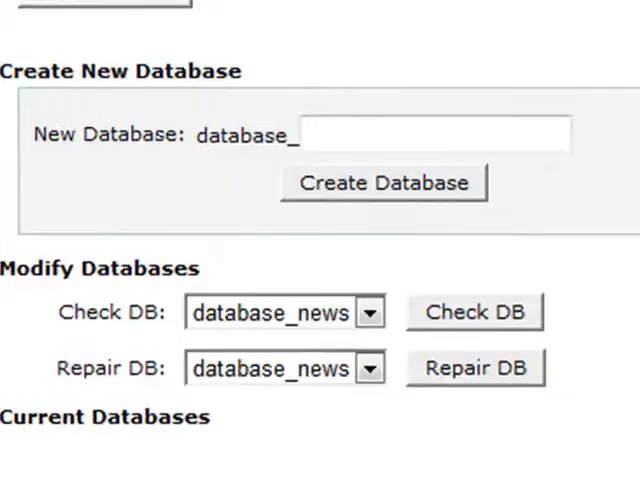
# Create MySQL user 'adamsp' with a password under Add New User
pyautogui.scroll(-3)
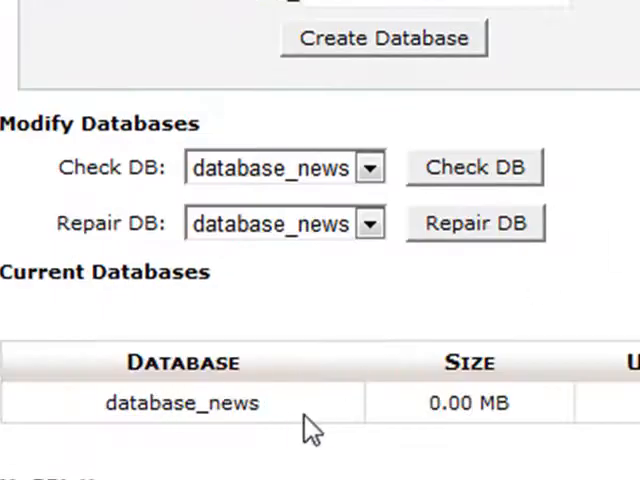
pyautogui.scroll(-3)
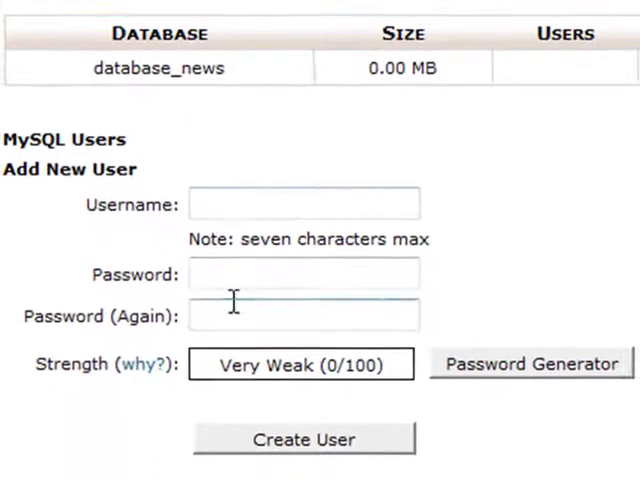
pyautogui.write('adamsp')
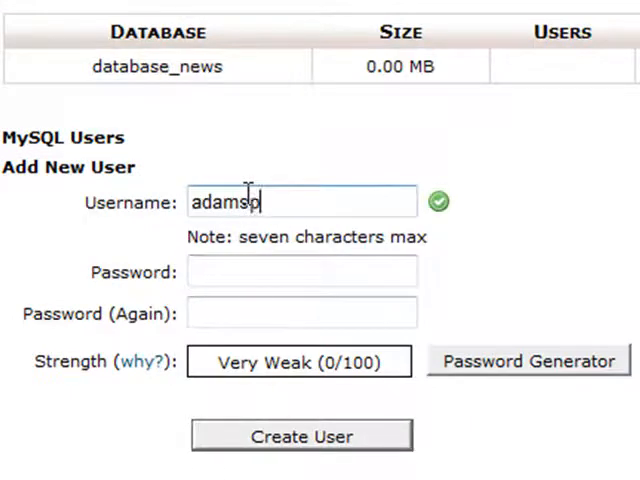
pyautogui.click(301, 271)
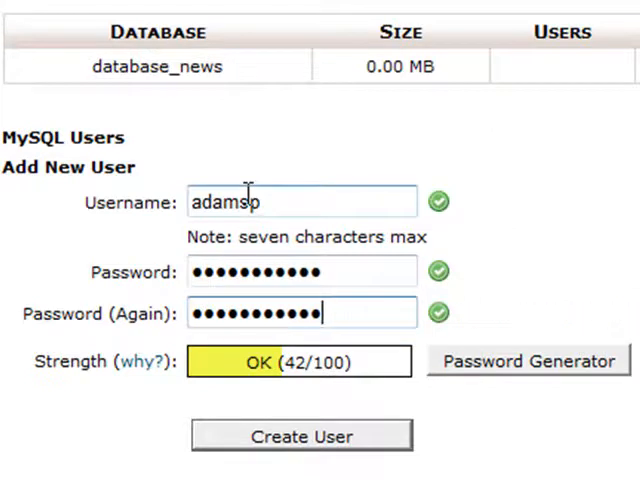
pyautogui.scroll(-3)
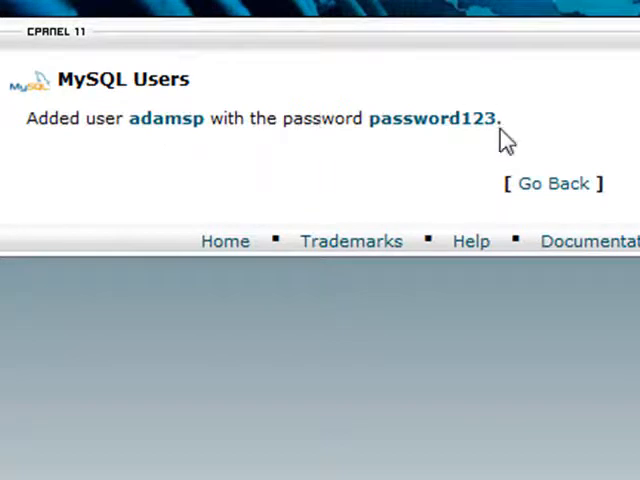
# Go back and select database_adamsp and database_news under Add User To Database
pyautogui.click(553, 183)
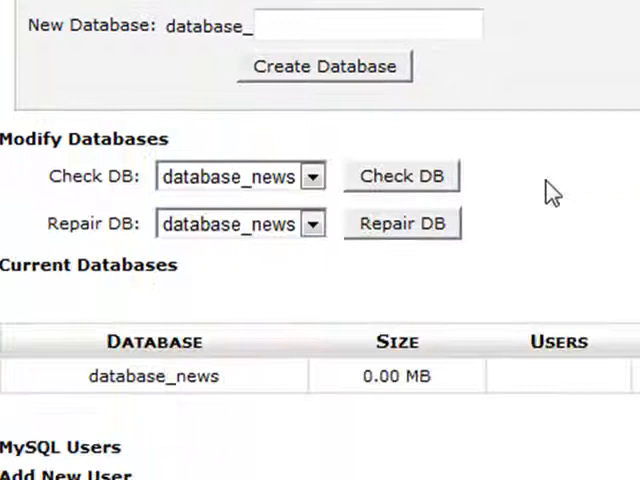
pyautogui.scroll(-3)
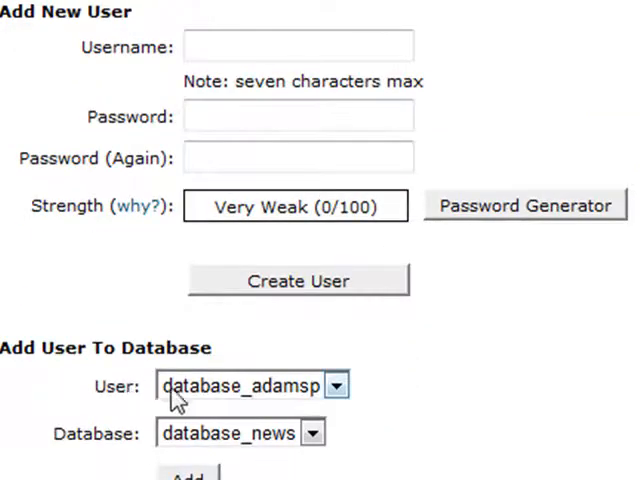
pyautogui.scroll(-3)
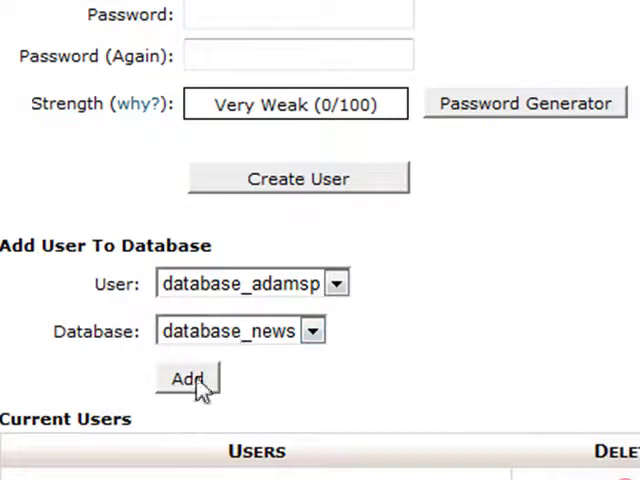
# Add database_adamsp to database_news and grant ALL PRIVILEGES
pyautogui.click(187, 380)
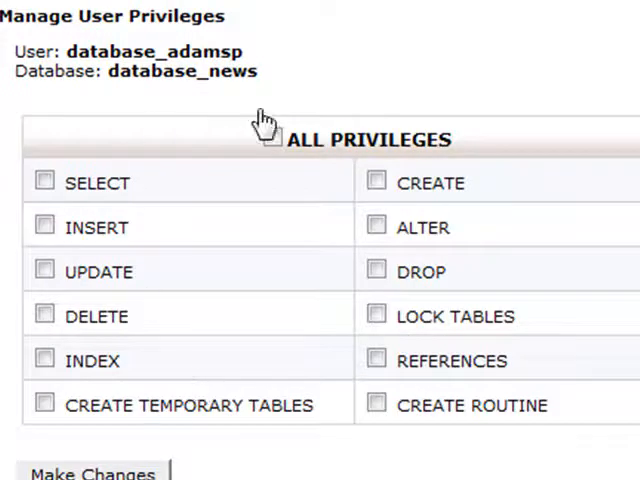
pyautogui.click(276, 139)
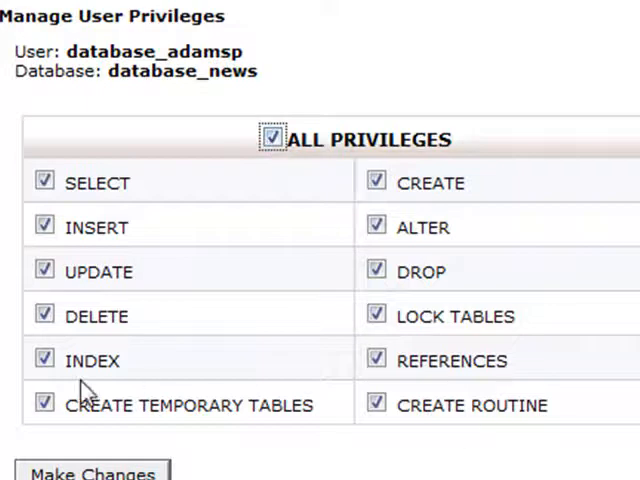
pyautogui.click(90, 470)
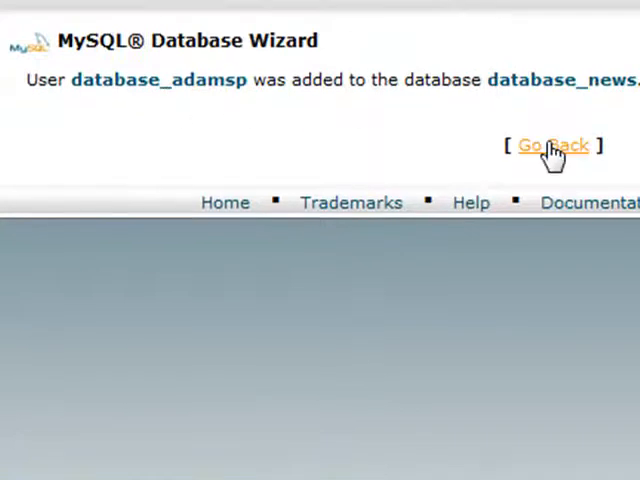
# Go back and check that Current Databases lists database_adamsp under database_news
pyautogui.click(553, 145)
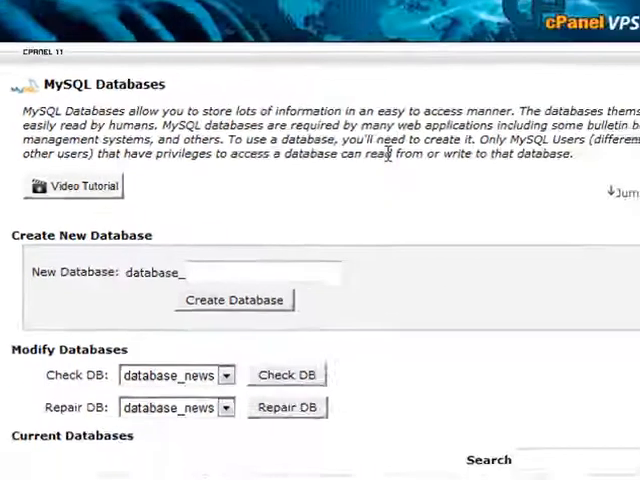
pyautogui.scroll(-3)
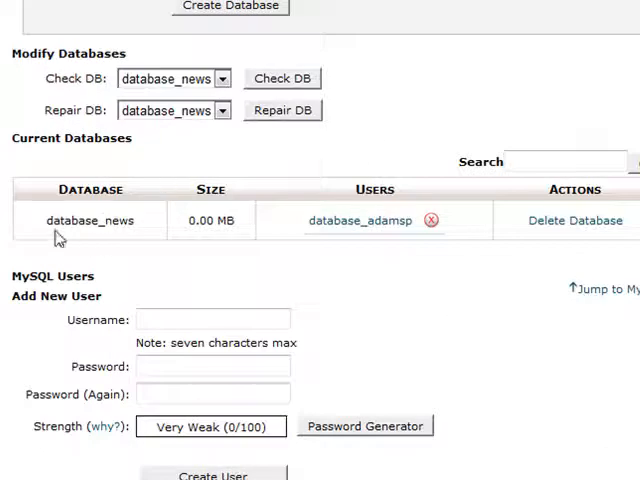
pyautogui.moveTo(527, 227)
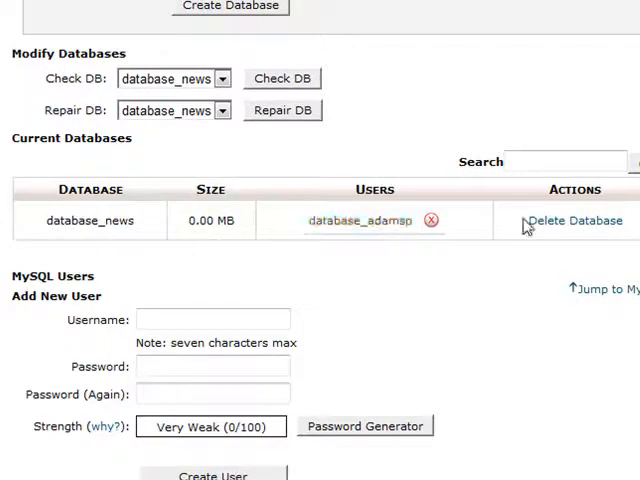